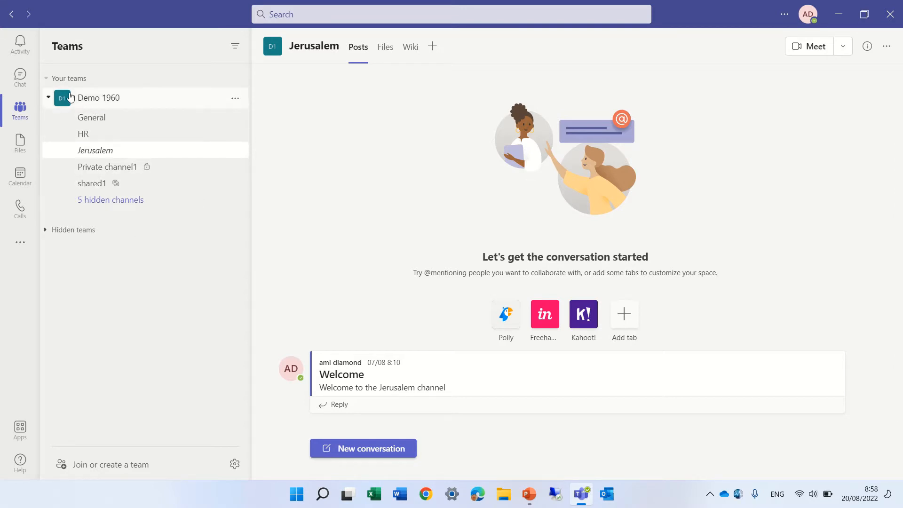
pyautogui.moveTo(154, 258)
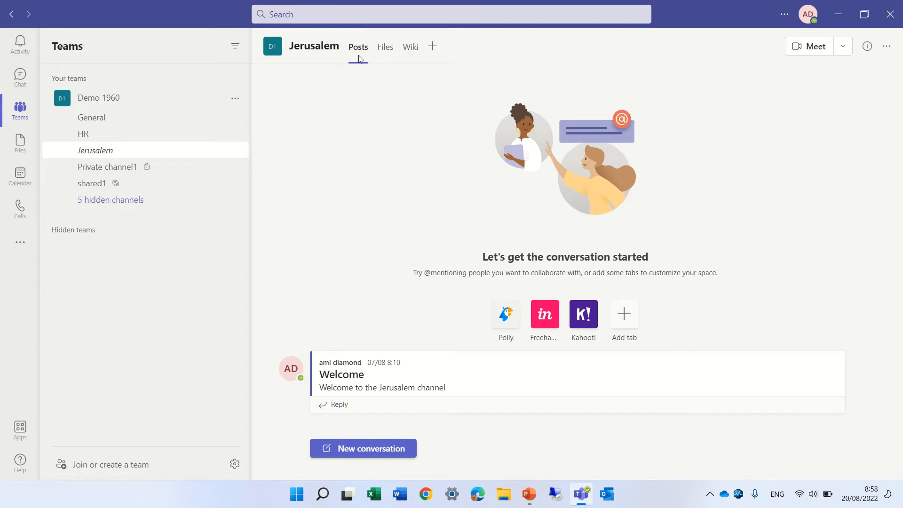
pyautogui.moveTo(369, 164)
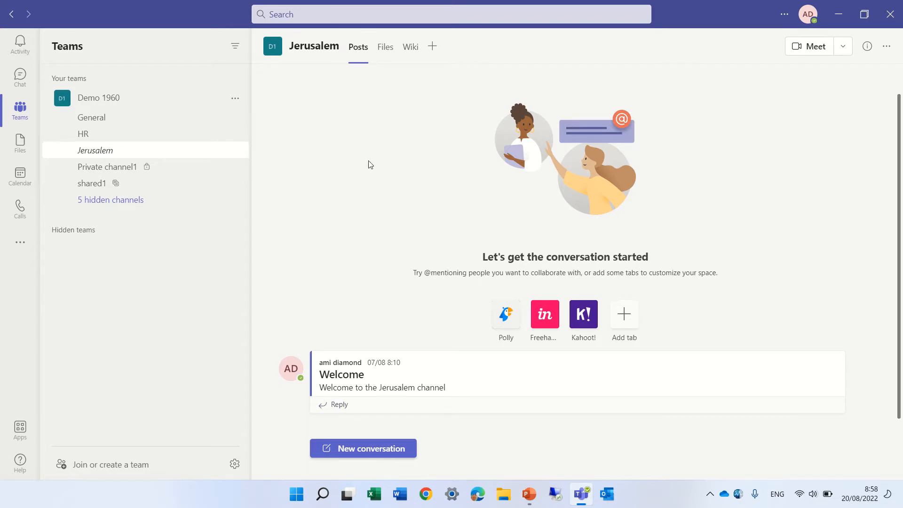
# - Start a new conversation in the Jerusalem channel's Posts tab
pyautogui.click(362, 449)
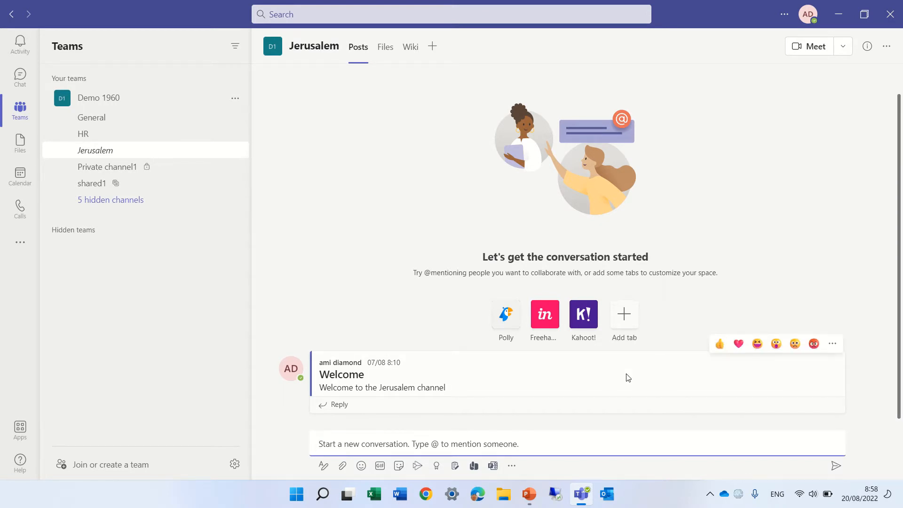
# - Bring up the mention suggestions in the compose box with '@'
pyautogui.write('@')
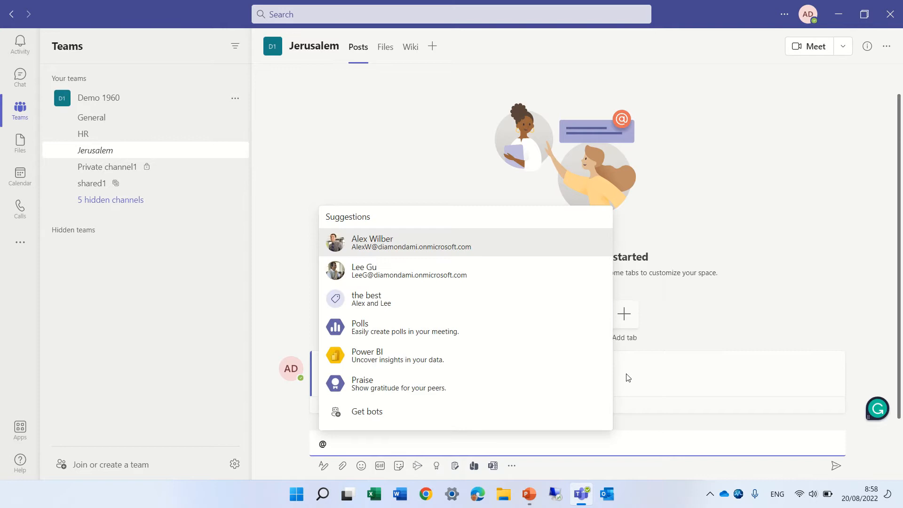
pyautogui.moveTo(486, 334)
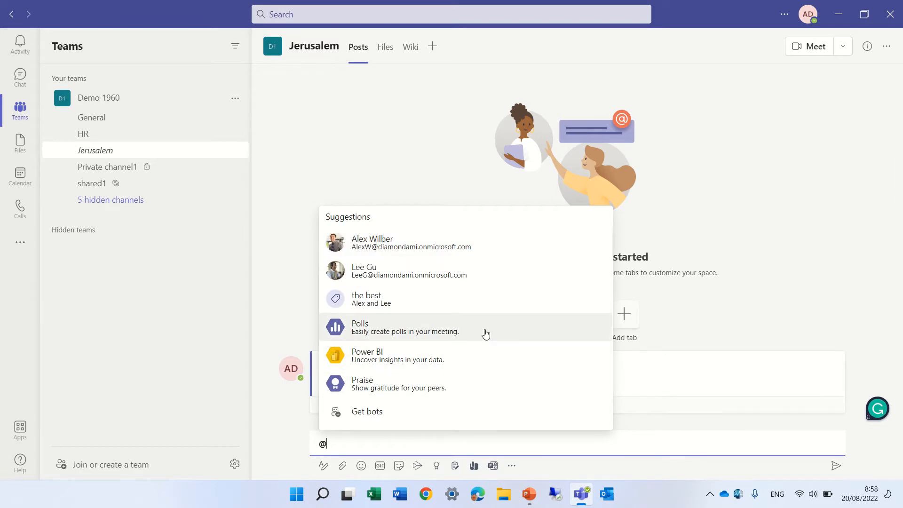
pyautogui.moveTo(355, 418)
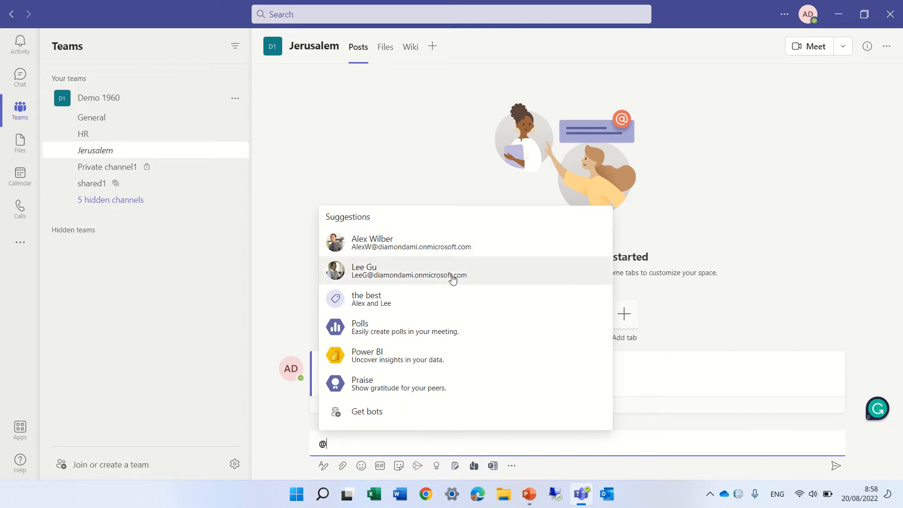
pyautogui.moveTo(412, 242)
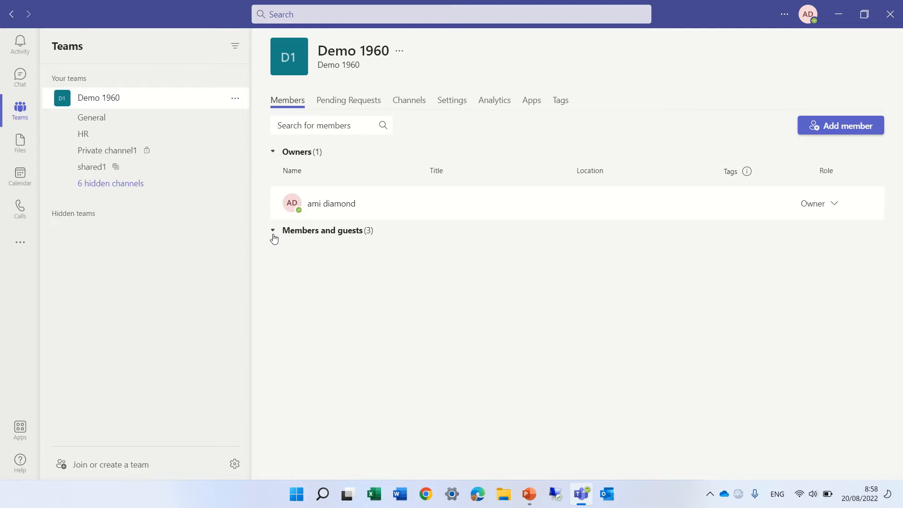
# - Expand Members and guests to list Alex Wilber and Lee Gu as Demo 1960 members
pyautogui.click(273, 230)
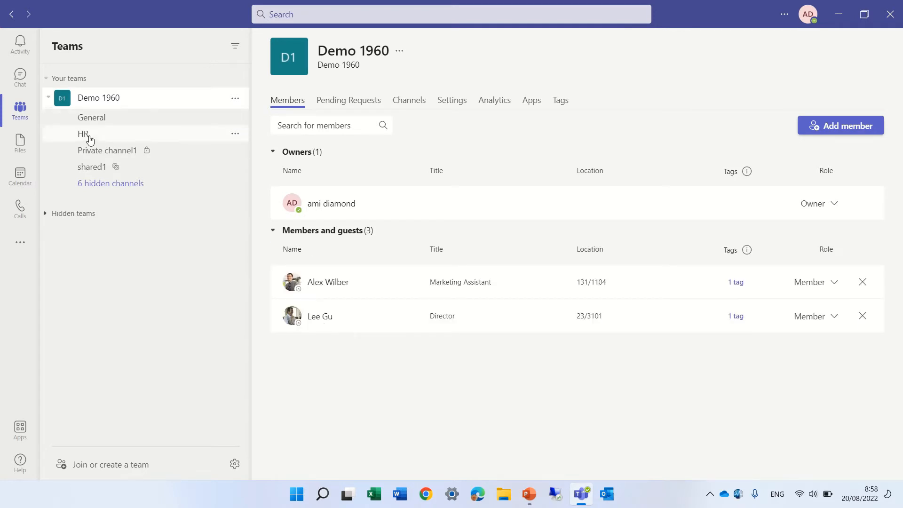
pyautogui.moveTo(83, 133)
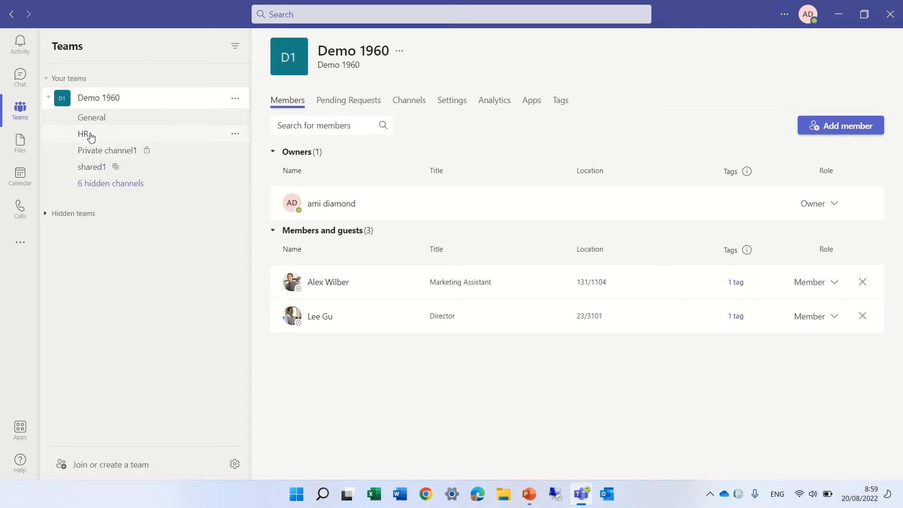
pyautogui.click(83, 134)
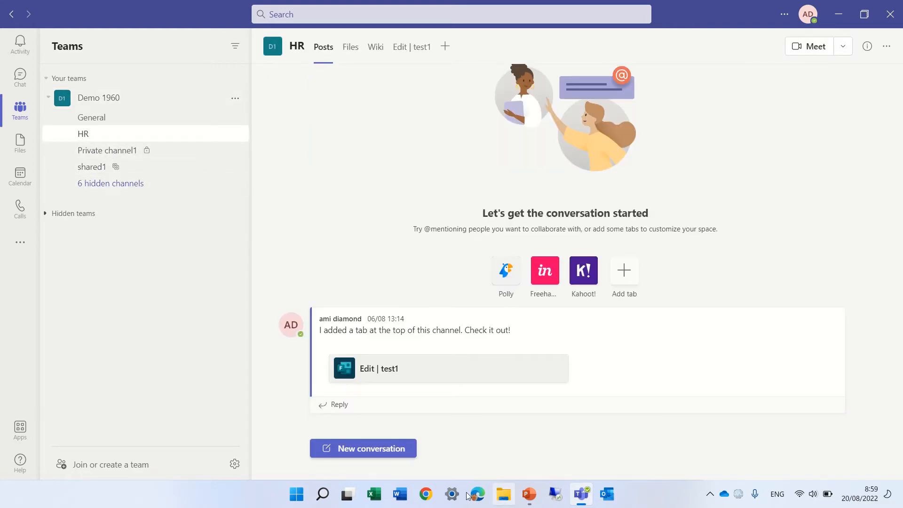
pyautogui.click(363, 449)
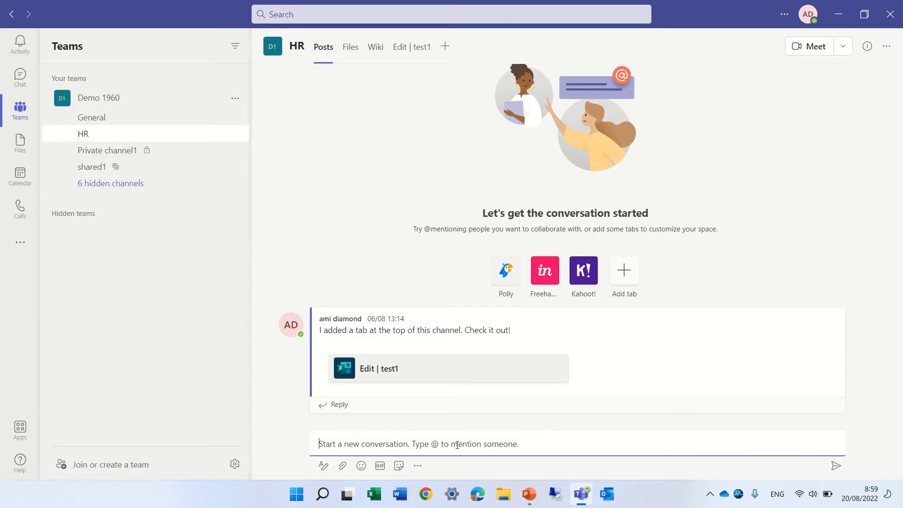
pyautogui.write('@')
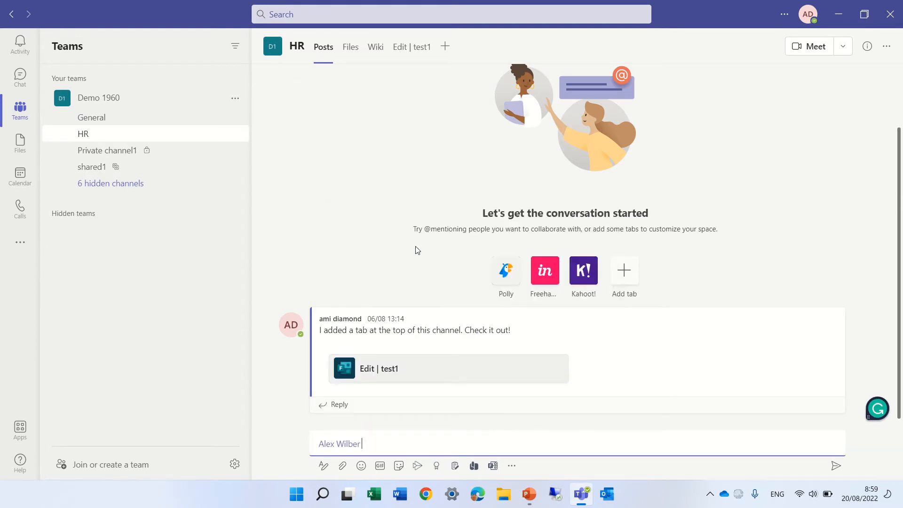
pyautogui.write('and')
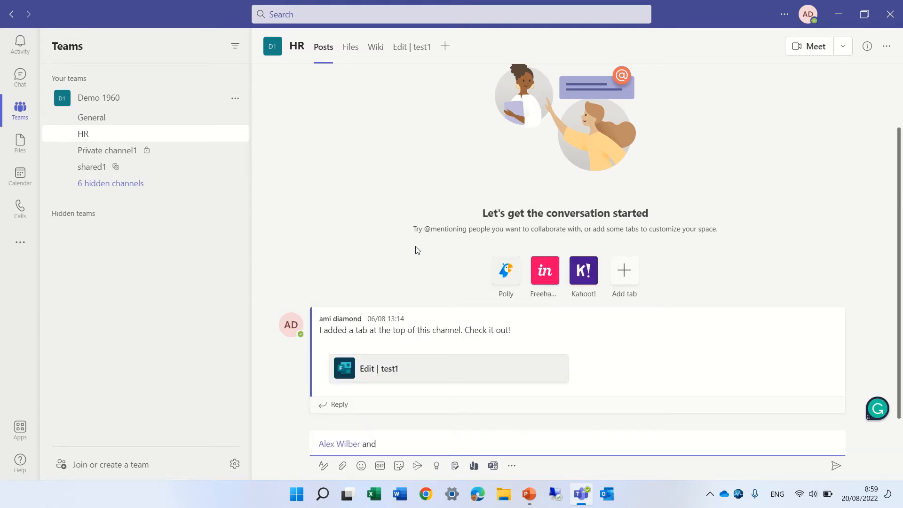
pyautogui.write('@')
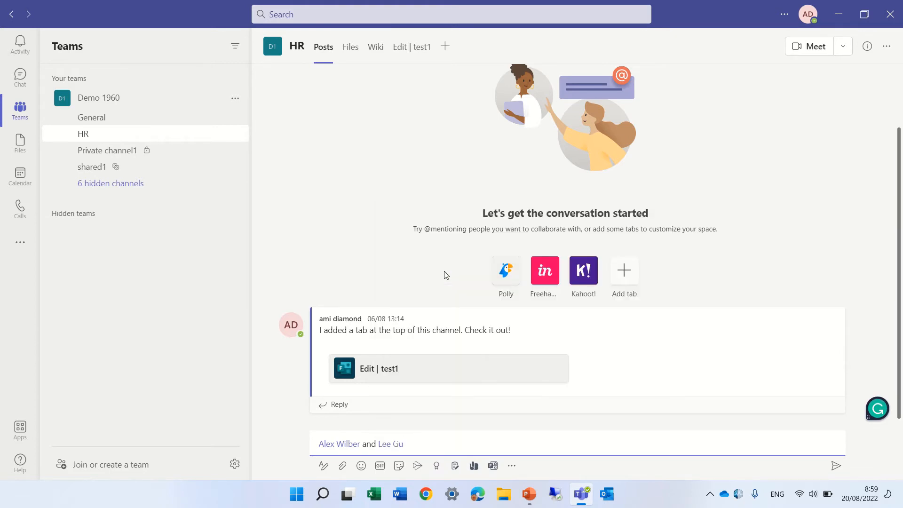
pyautogui.moveTo(815, 477)
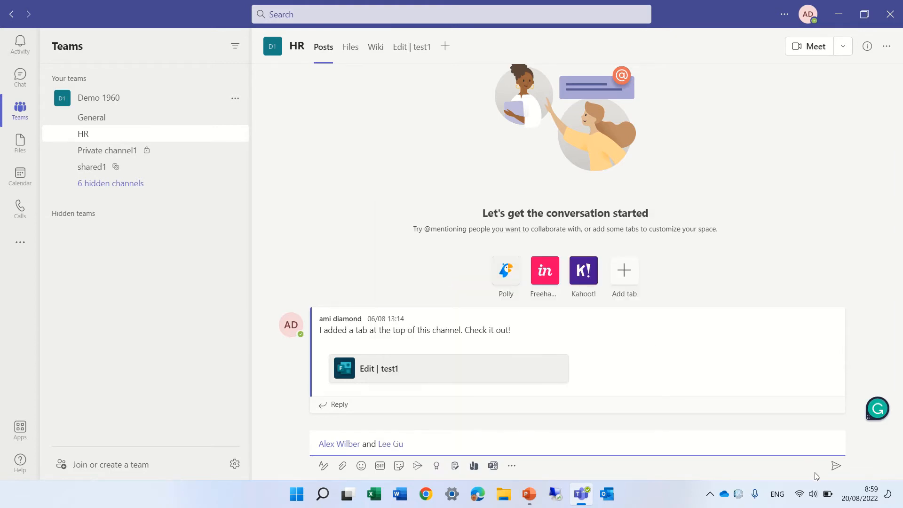
pyautogui.click(836, 465)
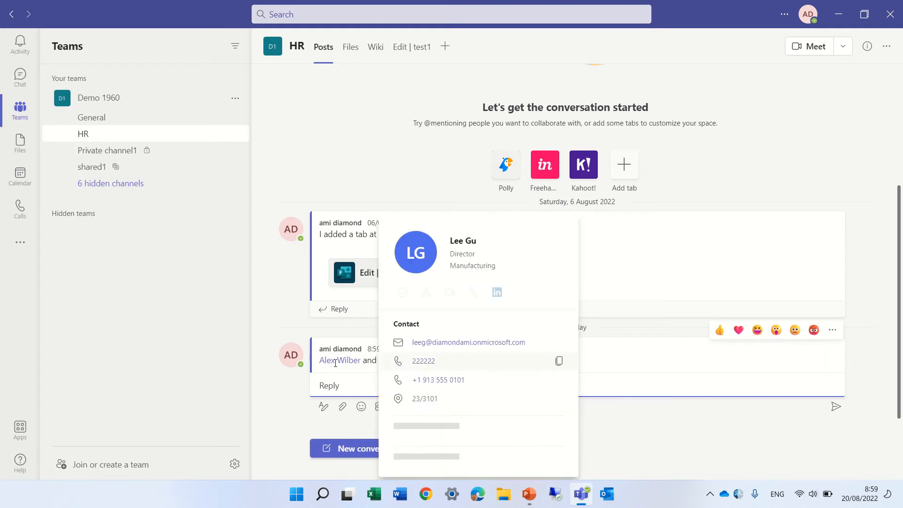
# - Start a reply under the new HR post
pyautogui.click(680, 385)
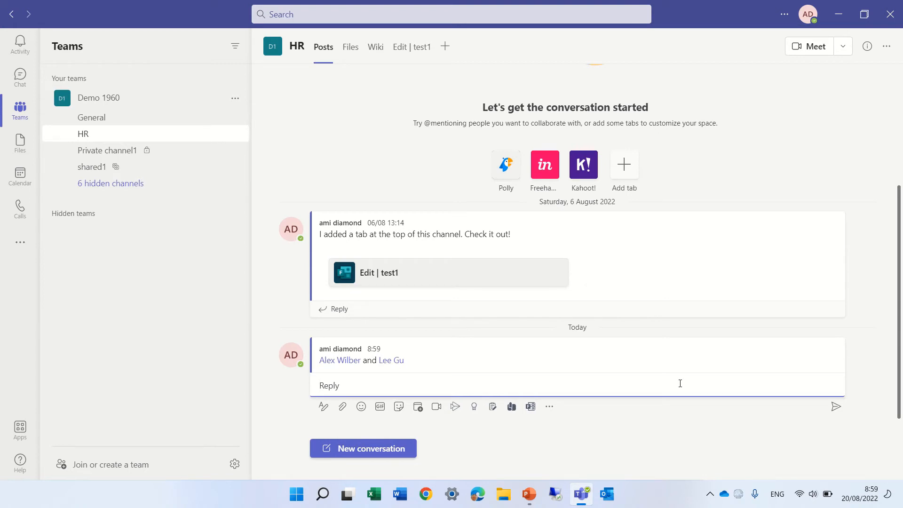
# - Mention Alex Wilber shortened to 'Alex', followed by 'and'
pyautogui.write('@')
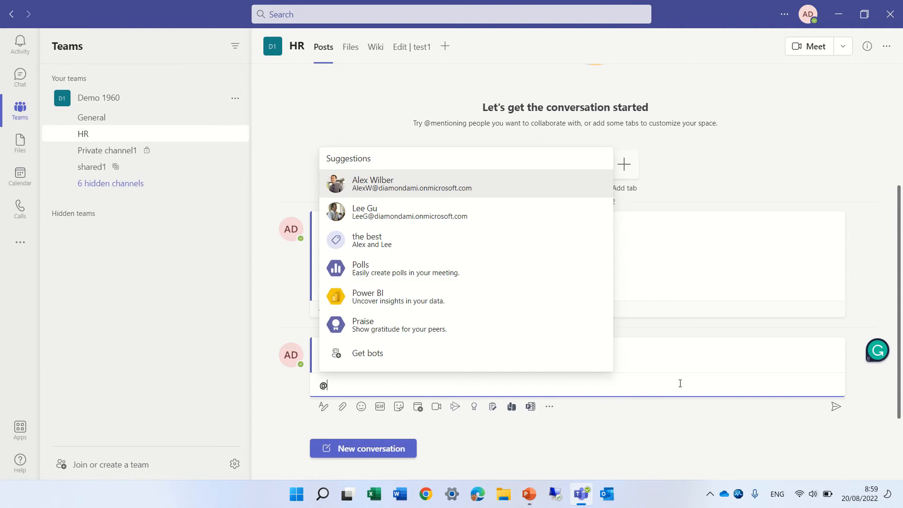
pyautogui.moveTo(355, 390)
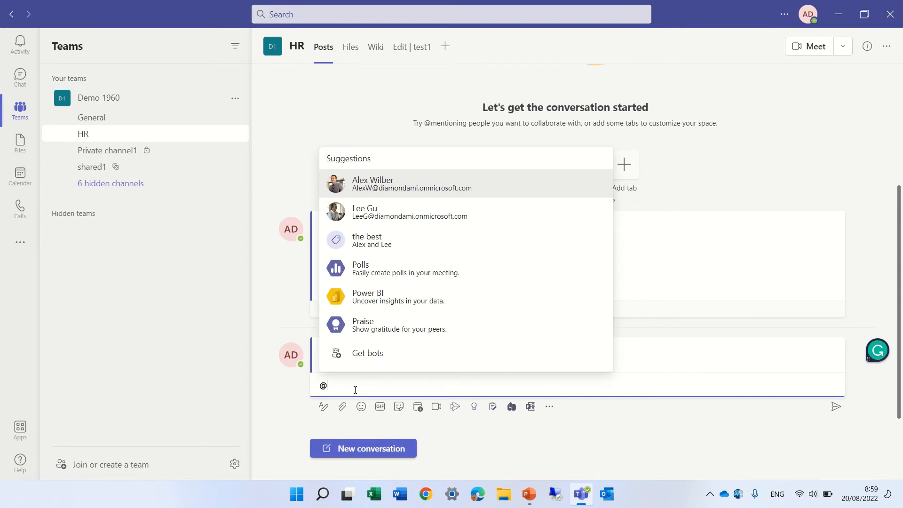
pyautogui.click(372, 183)
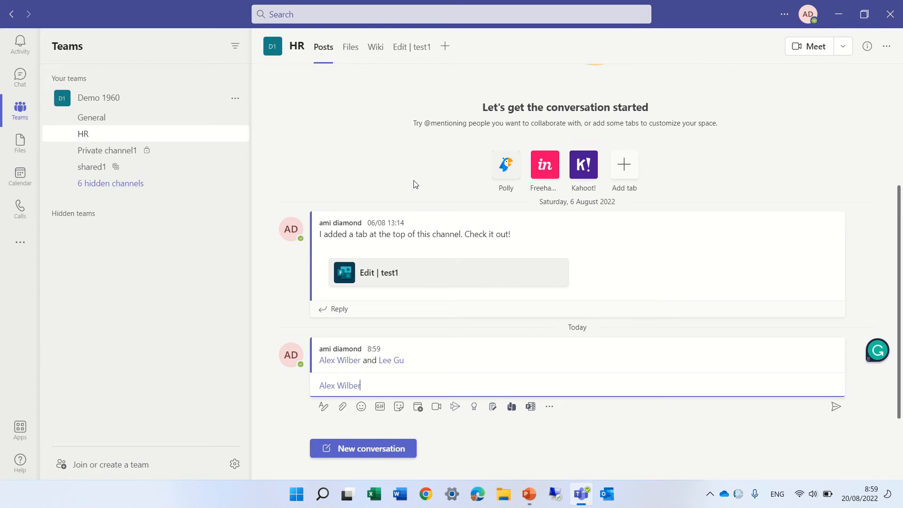
pyautogui.press('Backspace')
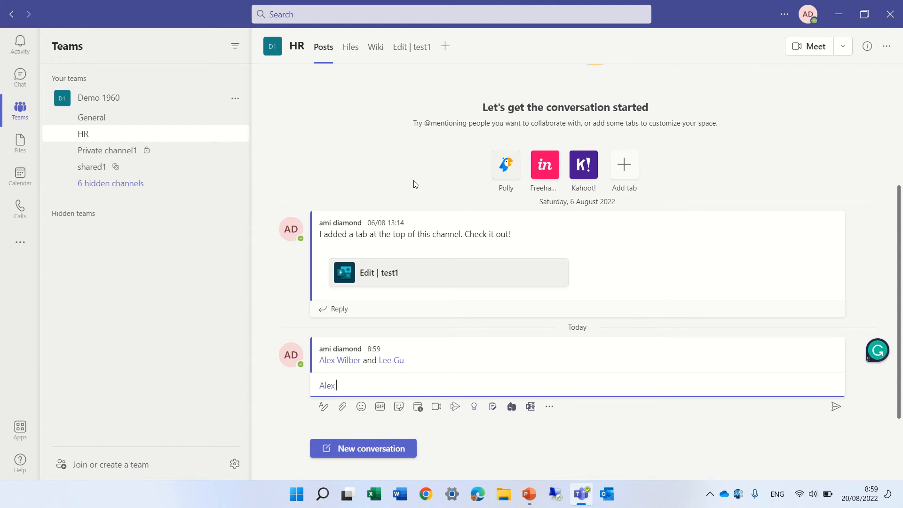
pyautogui.write('and')
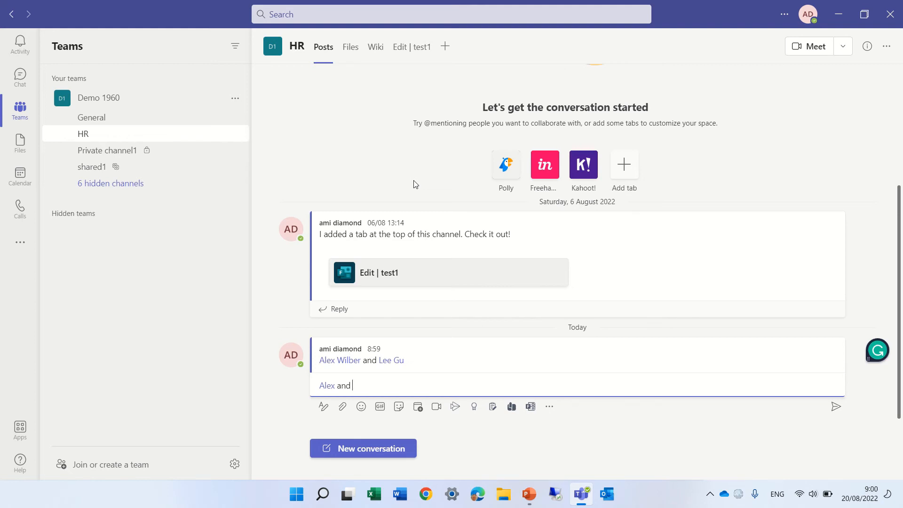
# - Mention Lee Gu trimmed to 'Lee' and send the reply
pyautogui.write('@')
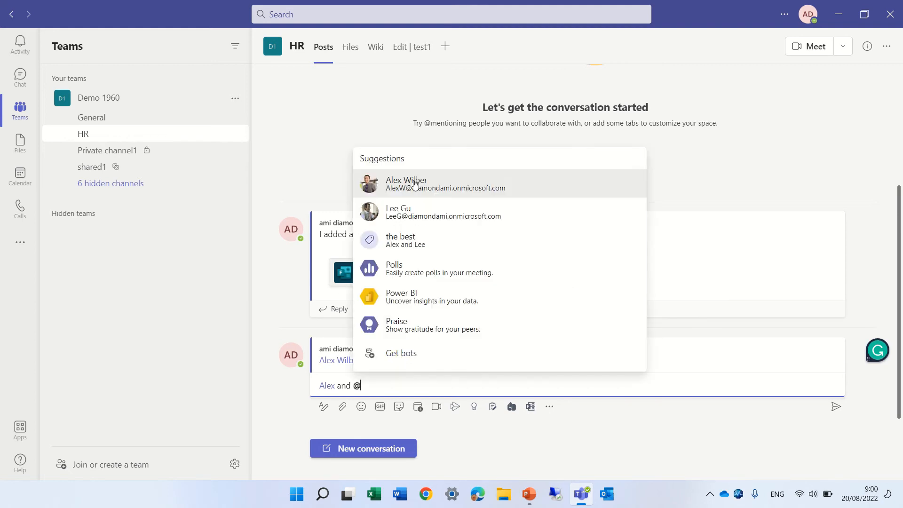
pyautogui.write('lee')
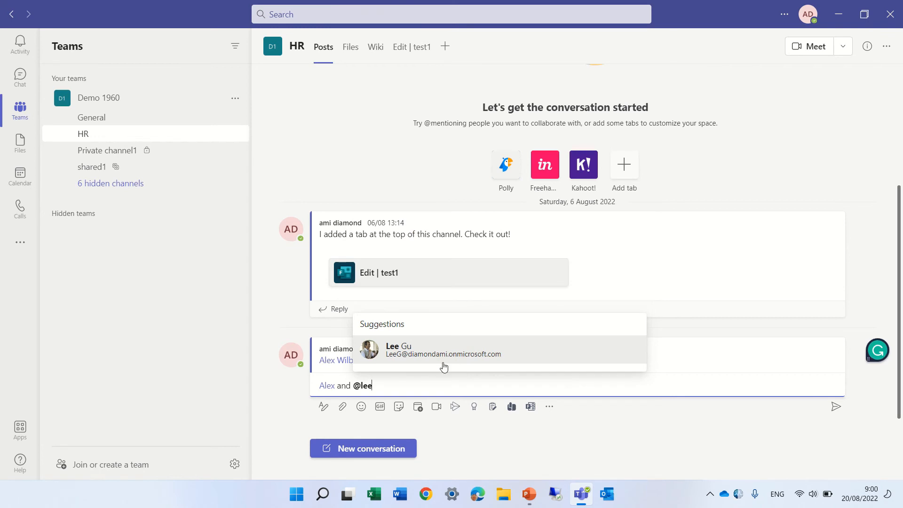
pyautogui.click(444, 350)
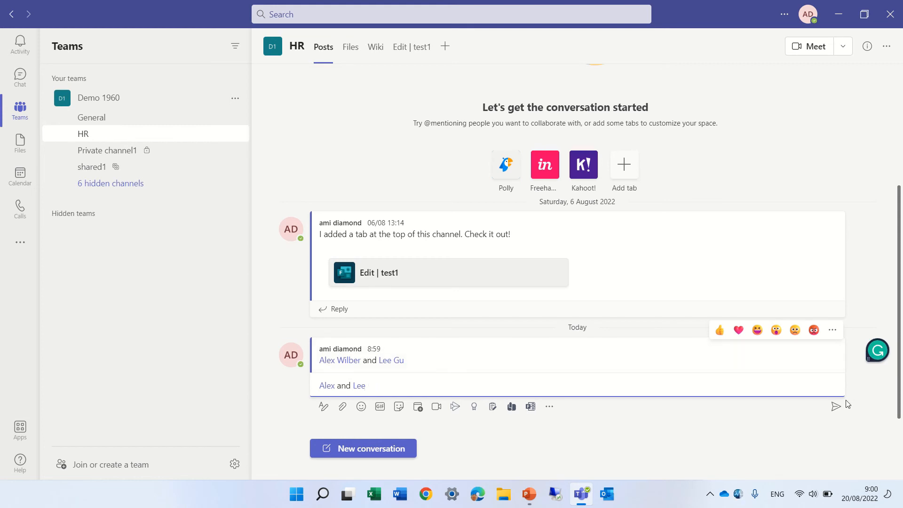
pyautogui.click(835, 406)
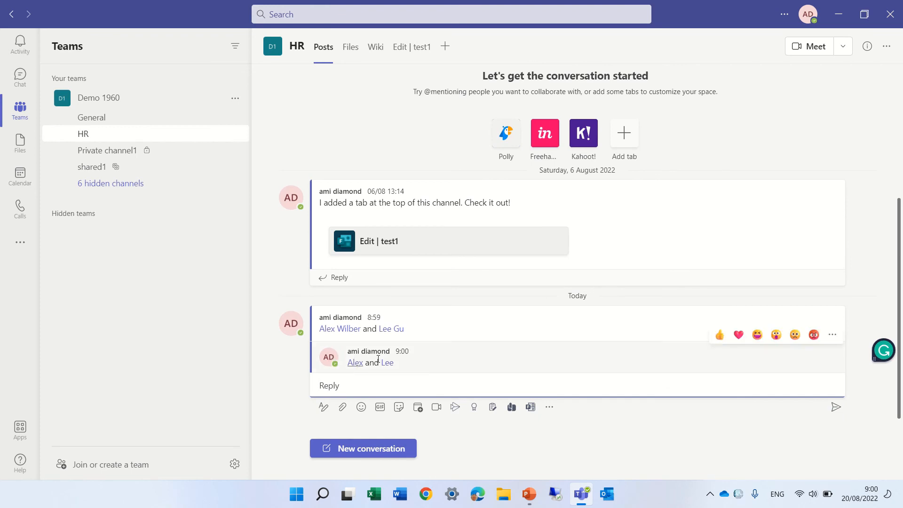
pyautogui.click(340, 329)
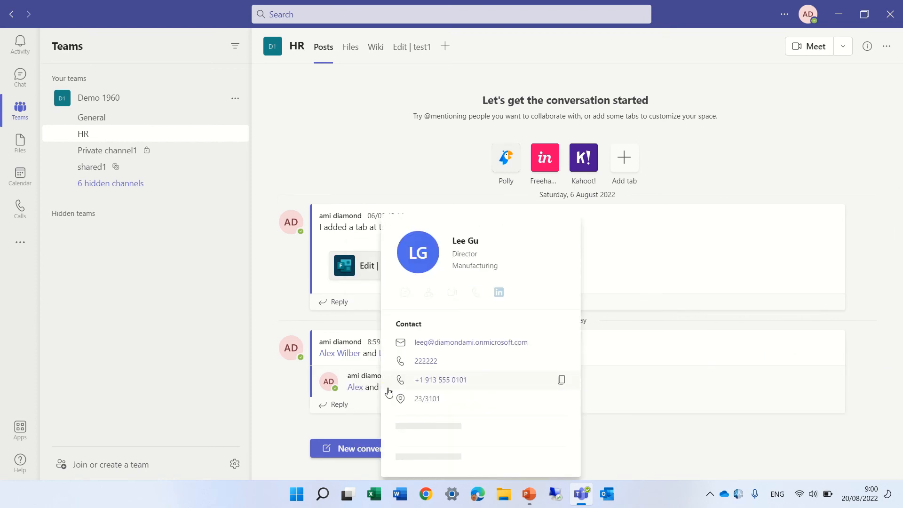
pyautogui.click(696, 437)
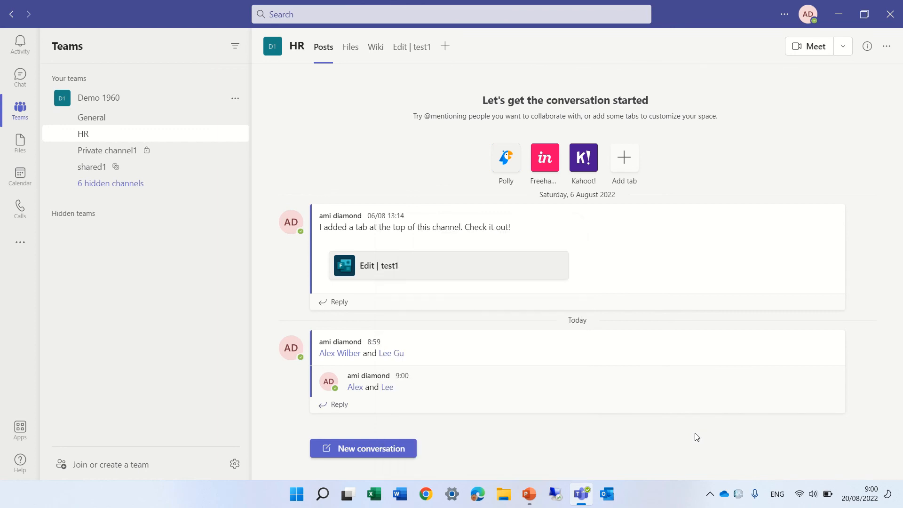